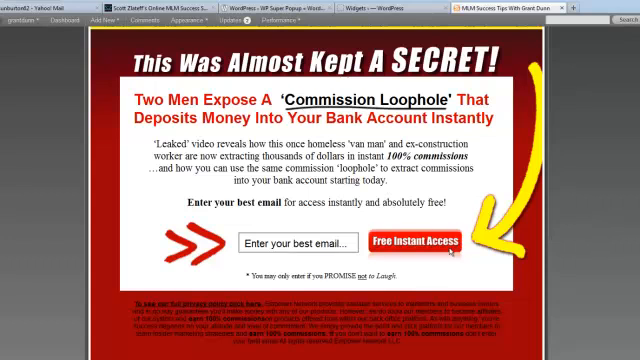
{"action": "mouse_move", "coordinate": [612, 68]}
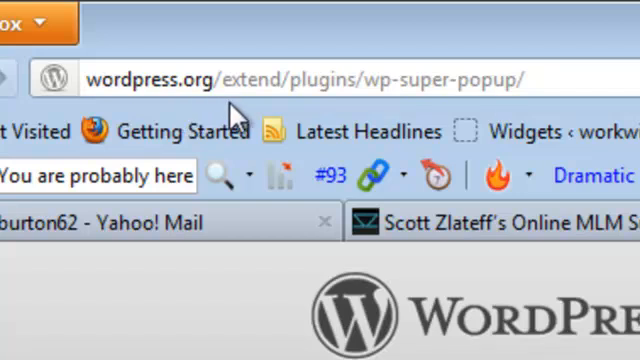
{"action": "mouse_move", "coordinate": [305, 100]}
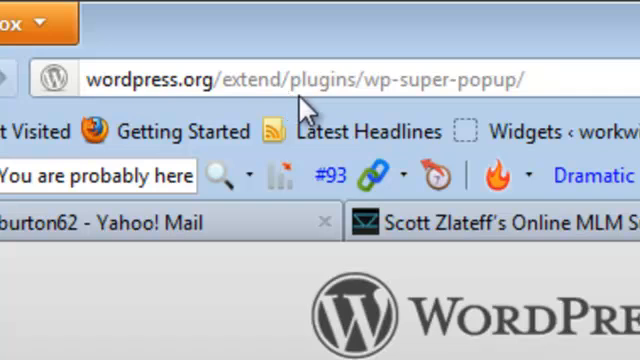
{"action": "mouse_move", "coordinate": [372, 110]}
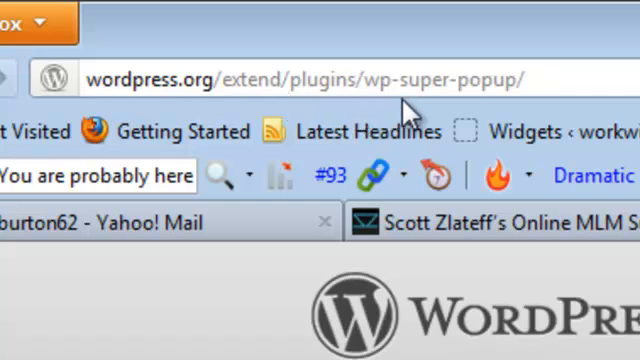
{"action": "mouse_move", "coordinate": [478, 118]}
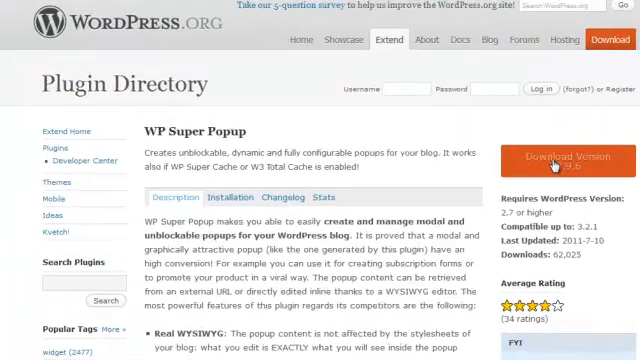
Step: Download the WP Super Popup 0.9.6 zip from the plugin directory
{"action": "left_click", "coordinate": [560, 160]}
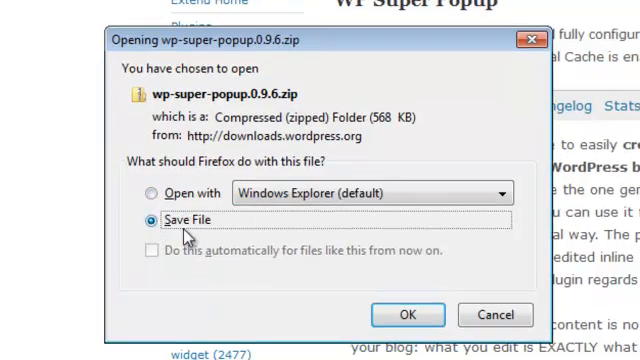
{"action": "mouse_move", "coordinate": [160, 172]}
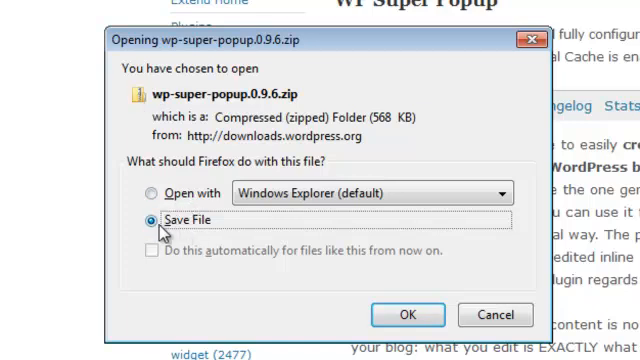
{"action": "mouse_move", "coordinate": [190, 238]}
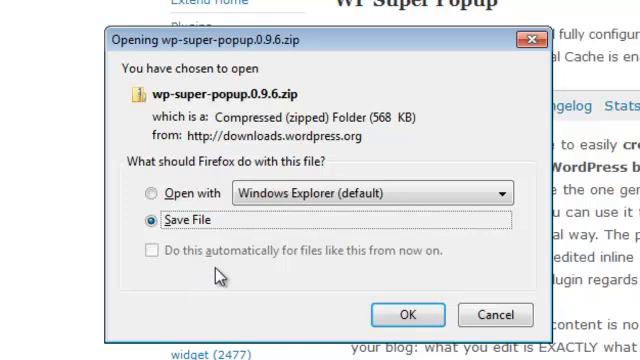
{"action": "mouse_move", "coordinate": [494, 314]}
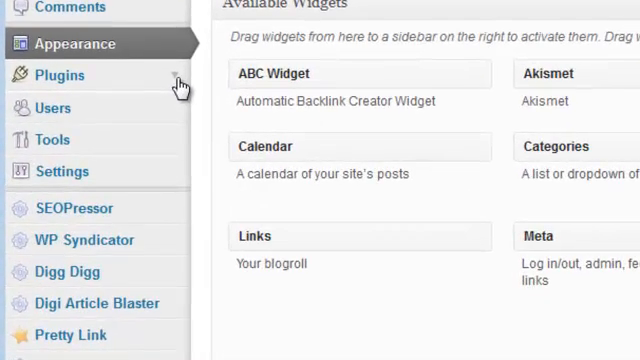
Step: Go to Plugins > Add New > Upload and browse for the plugin zip
{"action": "left_click", "coordinate": [58, 75]}
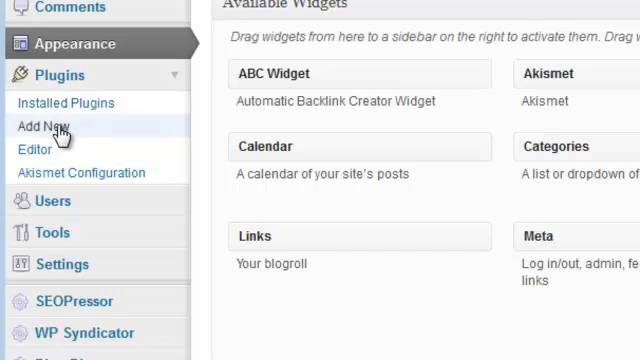
{"action": "left_click", "coordinate": [43, 127]}
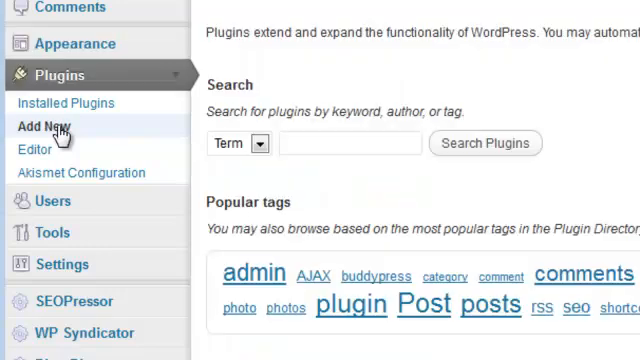
{"action": "left_click", "coordinate": [43, 127]}
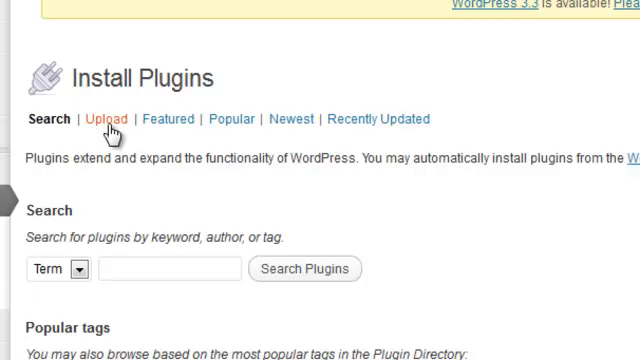
{"action": "left_click", "coordinate": [99, 119]}
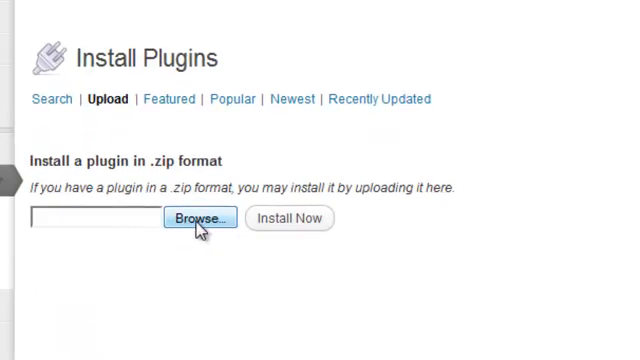
{"action": "left_click", "coordinate": [198, 218]}
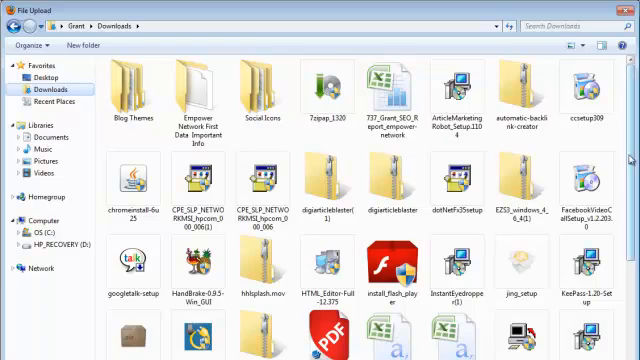
Step: Scroll the Downloads folder to locate the WP Super Popup zip
{"action": "scroll", "scroll_direction": "down", "scroll_amount": 3}
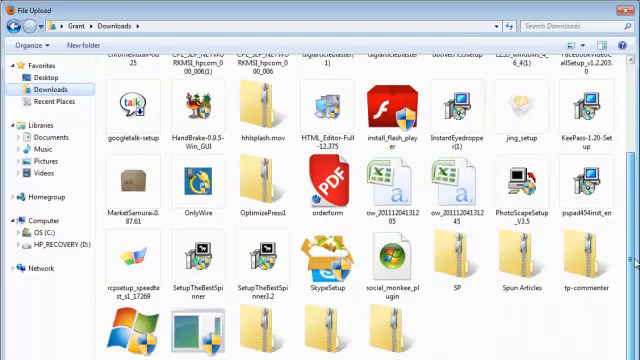
{"action": "scroll", "scroll_direction": "down", "scroll_amount": 3}
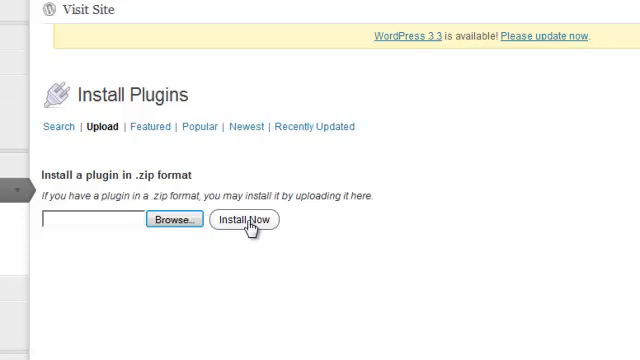
{"action": "mouse_move", "coordinate": [130, 152]}
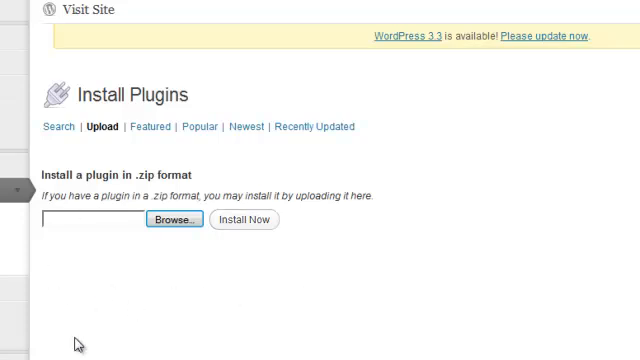
{"action": "mouse_move", "coordinate": [66, 333]}
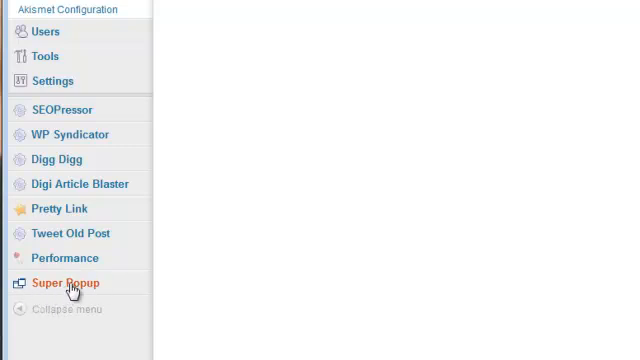
Step: Open Super Popup from the admin sidebar and scroll down to Base Settings
{"action": "left_click", "coordinate": [65, 283]}
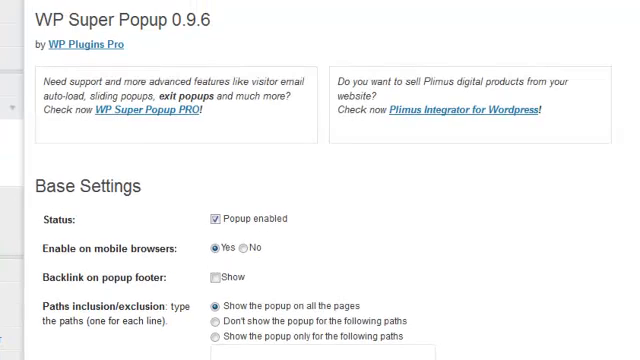
{"action": "scroll", "scroll_direction": "down", "scroll_amount": 3}
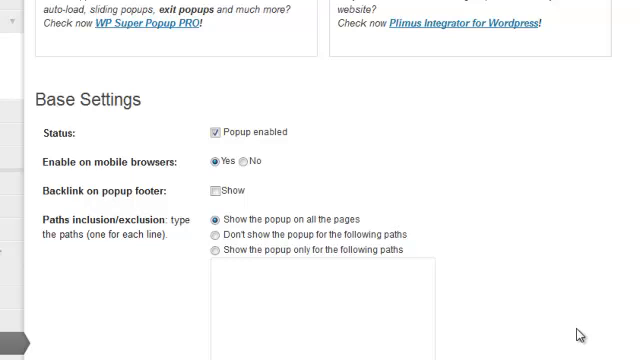
{"action": "scroll", "scroll_direction": "down", "scroll_amount": 3}
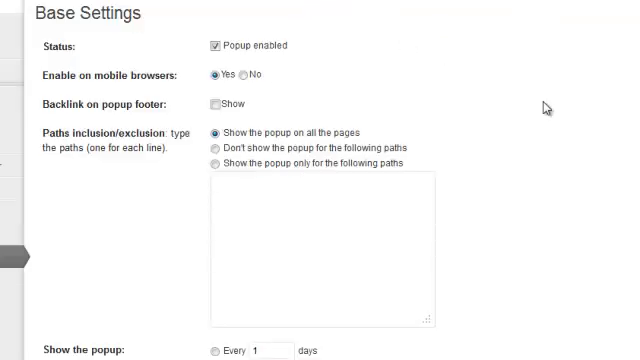
{"action": "mouse_move", "coordinate": [330, 79]}
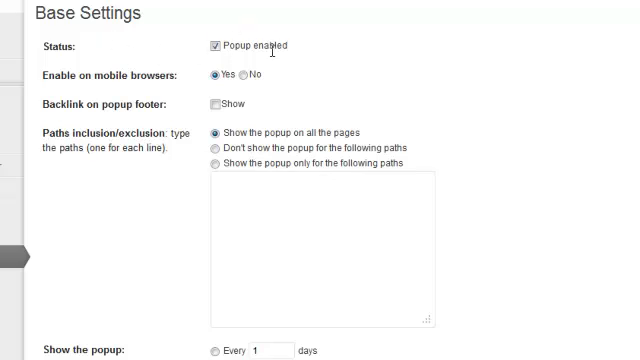
{"action": "mouse_move", "coordinate": [90, 95]}
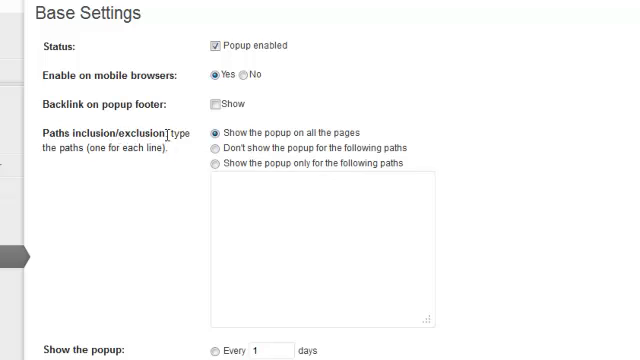
{"action": "mouse_move", "coordinate": [372, 130]}
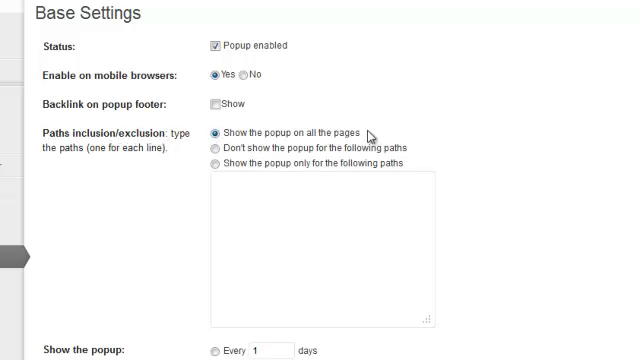
{"action": "mouse_move", "coordinate": [283, 165]}
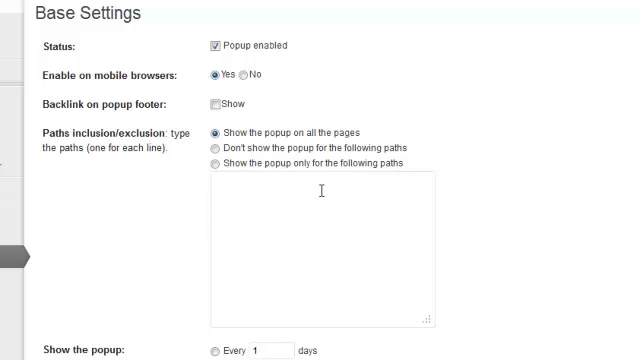
{"action": "mouse_move", "coordinate": [294, 242]}
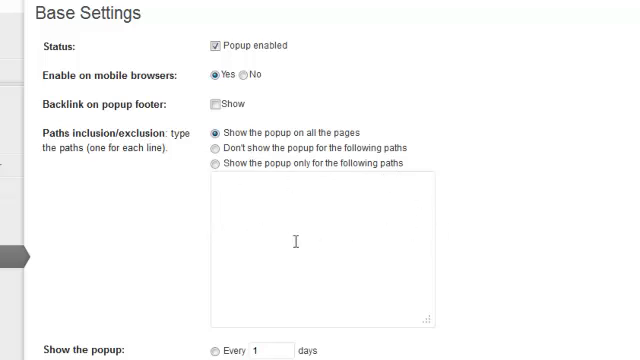
{"action": "scroll", "scroll_direction": "down", "scroll_amount": 3}
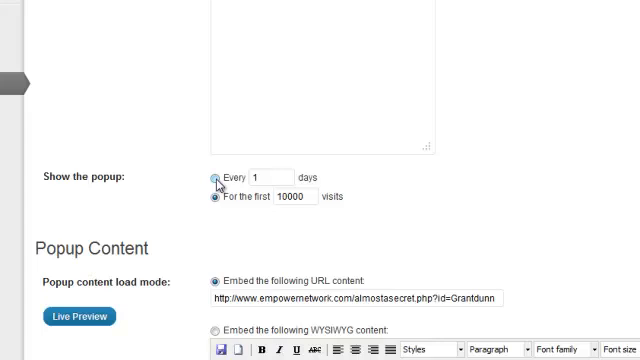
Step: Set the popup to show every 1 days
{"action": "left_click", "coordinate": [214, 197]}
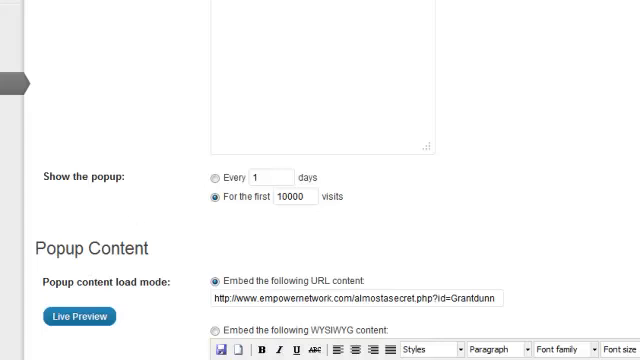
{"action": "mouse_move", "coordinate": [177, 336]}
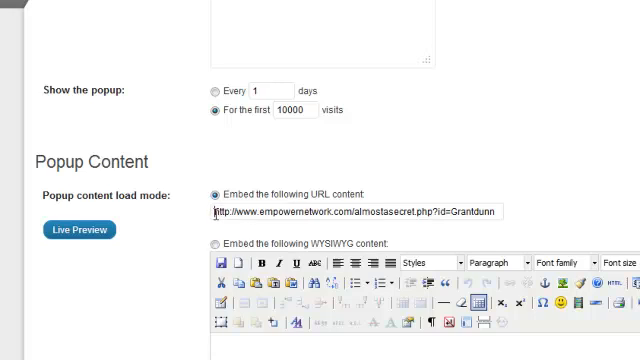
{"action": "triple_click", "coordinate": [370, 210]}
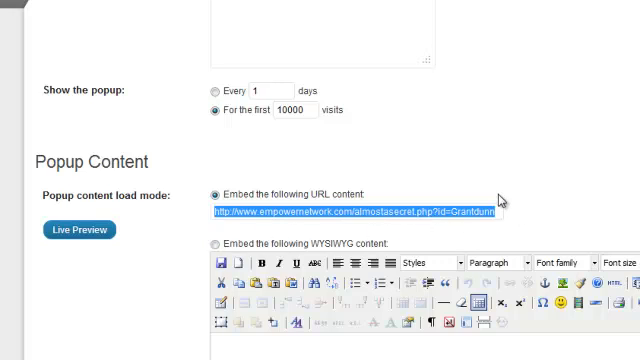
{"action": "mouse_move", "coordinate": [480, 235]}
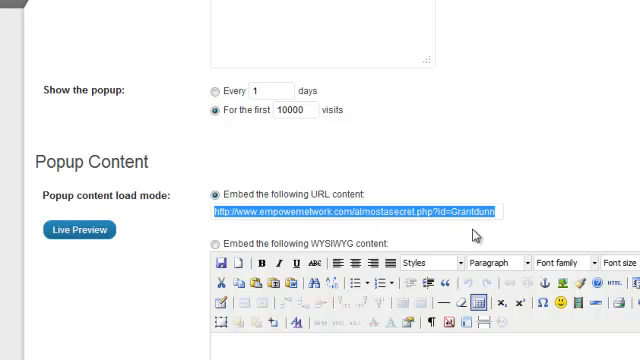
{"action": "mouse_move", "coordinate": [270, 240]}
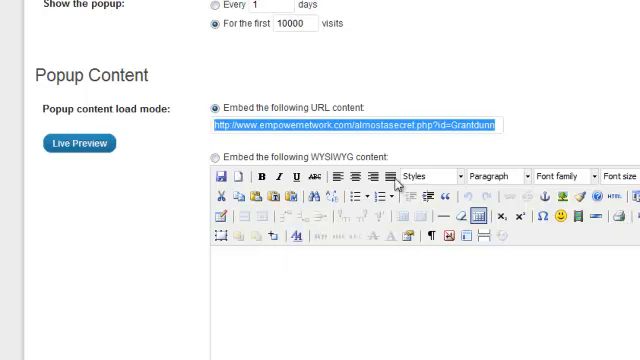
{"action": "mouse_move", "coordinate": [384, 289]}
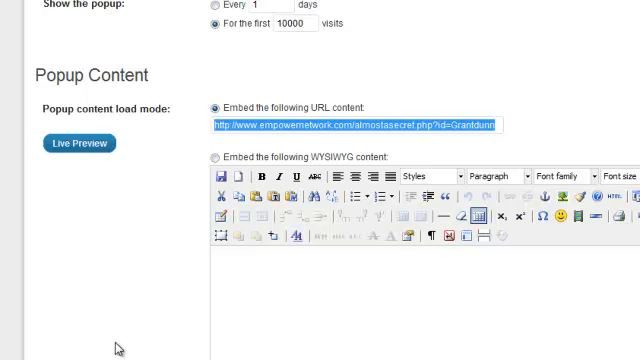
Step: Scroll past the WYSIWYG and HTML editors to Visual Effects Settings
{"action": "scroll", "scroll_direction": "down", "scroll_amount": 3}
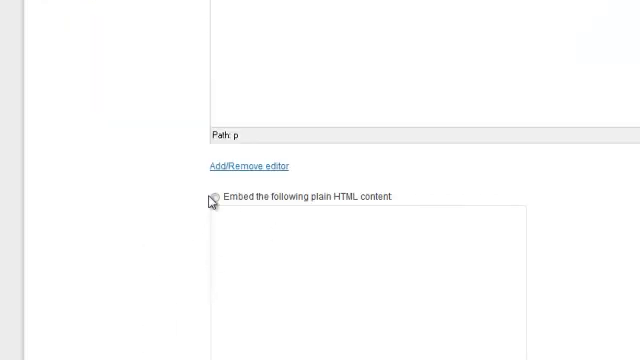
{"action": "scroll", "scroll_direction": "down", "scroll_amount": 3}
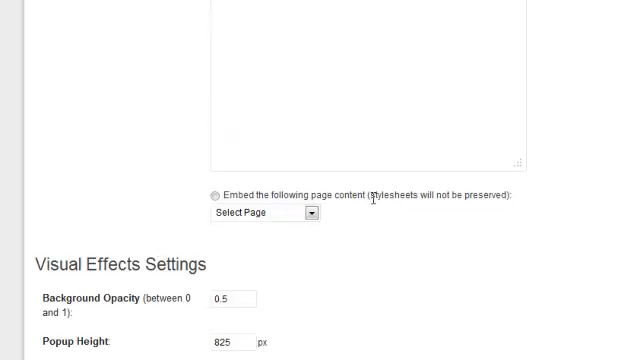
{"action": "mouse_move", "coordinate": [190, 210]}
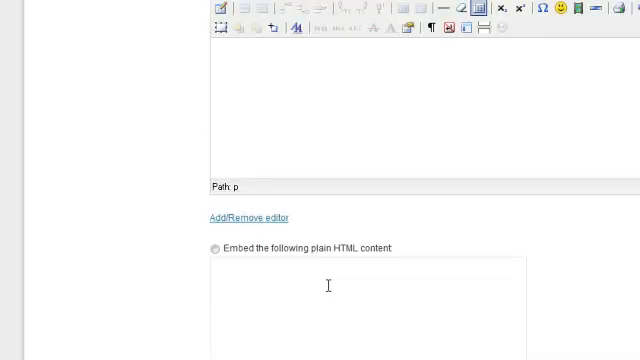
{"action": "scroll", "scroll_direction": "down", "scroll_amount": 3}
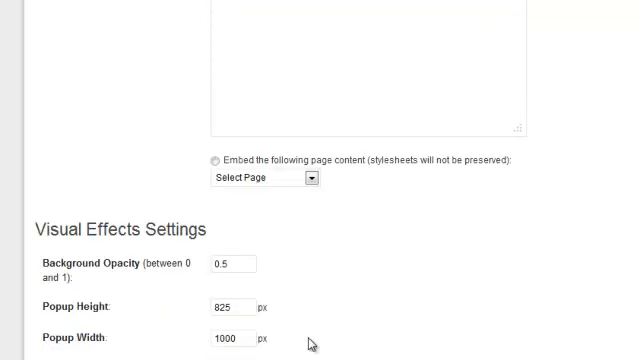
{"action": "left_click", "coordinate": [225, 263]}
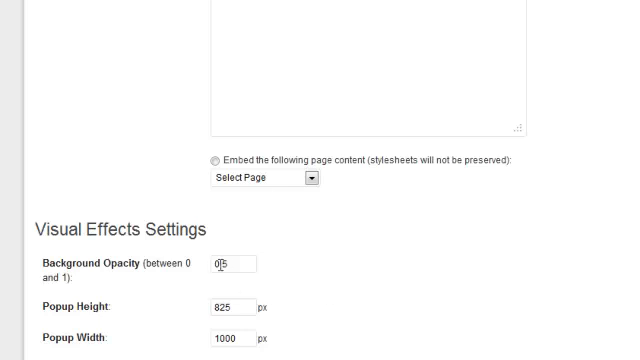
{"action": "scroll", "scroll_direction": "down", "scroll_amount": 3}
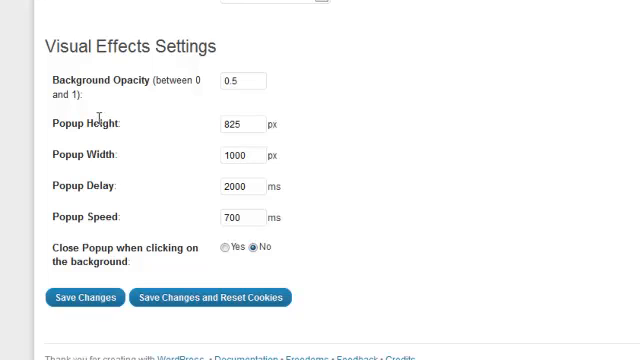
{"action": "mouse_move", "coordinate": [158, 168]}
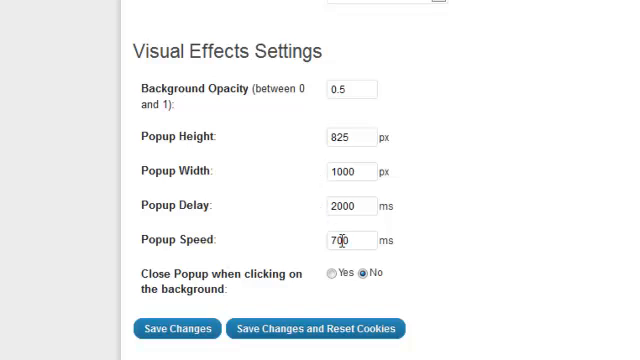
{"action": "mouse_move", "coordinate": [344, 206]}
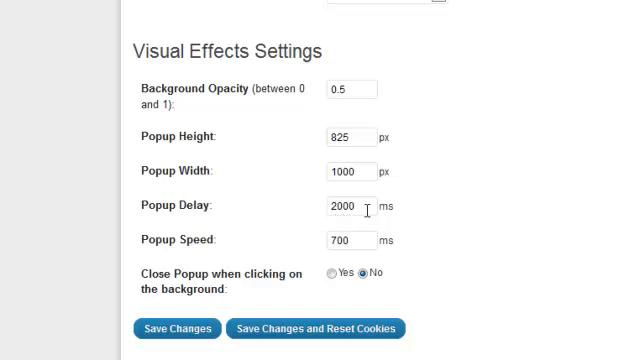
{"action": "mouse_move", "coordinate": [285, 227]}
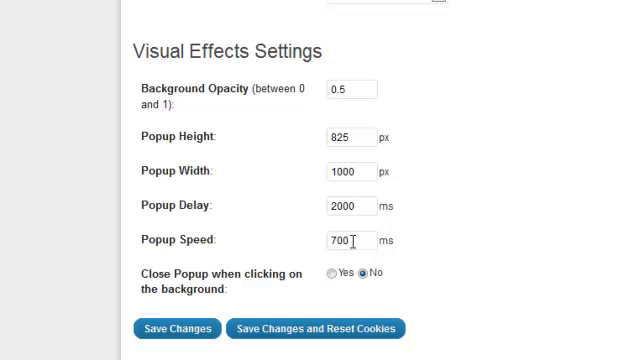
{"action": "mouse_move", "coordinate": [360, 258]}
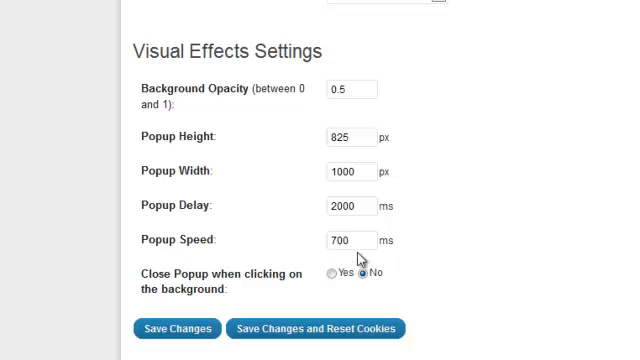
{"action": "mouse_move", "coordinate": [225, 272]}
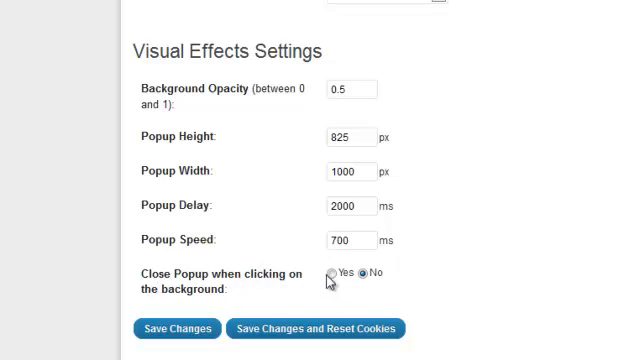
Step: Enable closing the popup on background click and save with cookies reset
{"action": "left_click", "coordinate": [333, 273]}
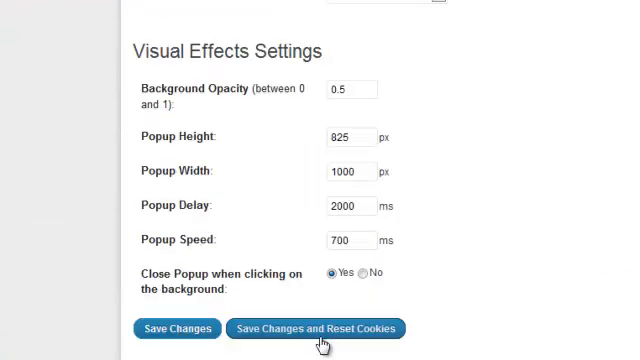
{"action": "left_click", "coordinate": [317, 328]}
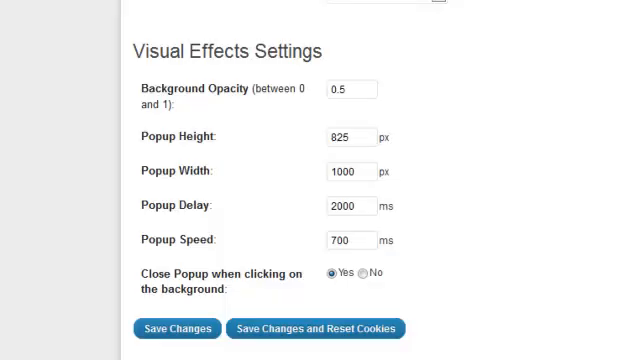
{"action": "scroll", "scroll_direction": "up", "scroll_amount": 3}
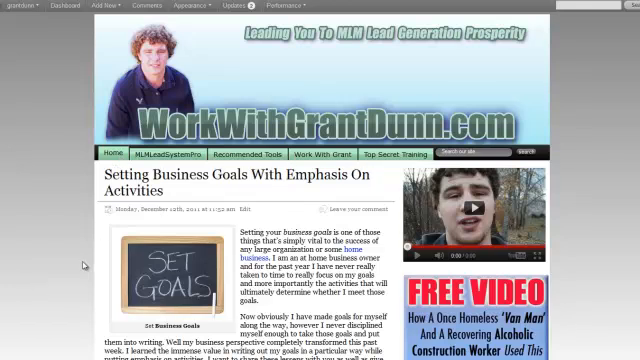
{"action": "scroll", "scroll_direction": "down", "scroll_amount": 3}
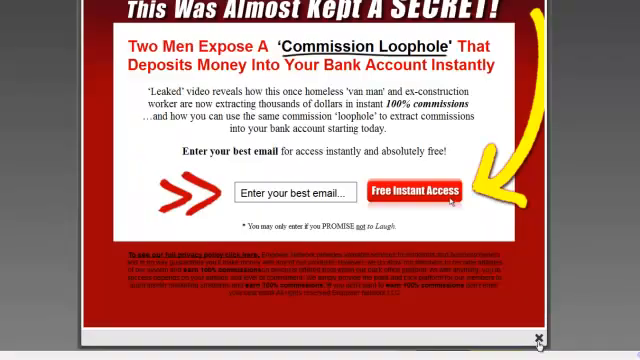
{"action": "left_click", "coordinate": [537, 337]}
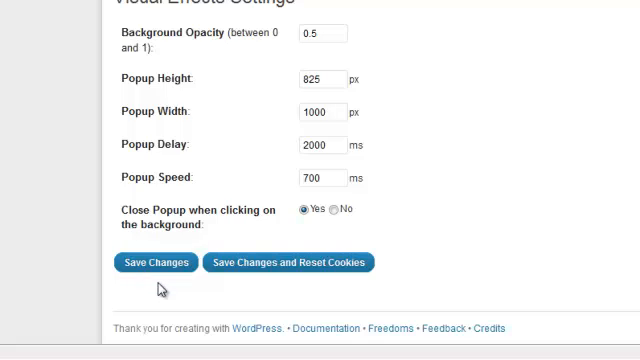
{"action": "mouse_move", "coordinate": [313, 261]}
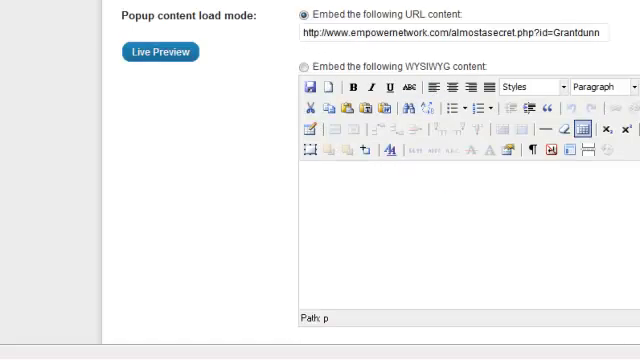
Step: Scroll up the Super Popup settings page to Base Settings at the top
{"action": "scroll", "scroll_direction": "down", "scroll_amount": 3}
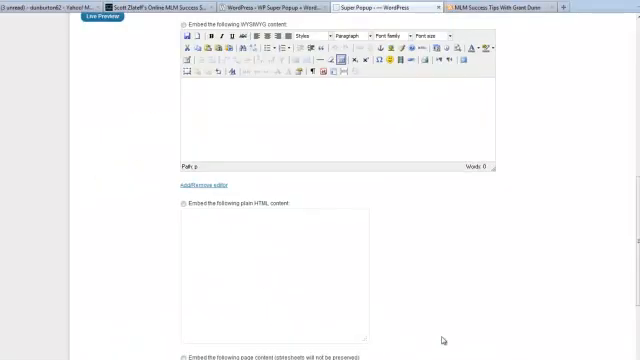
{"action": "scroll", "scroll_direction": "up", "scroll_amount": 3}
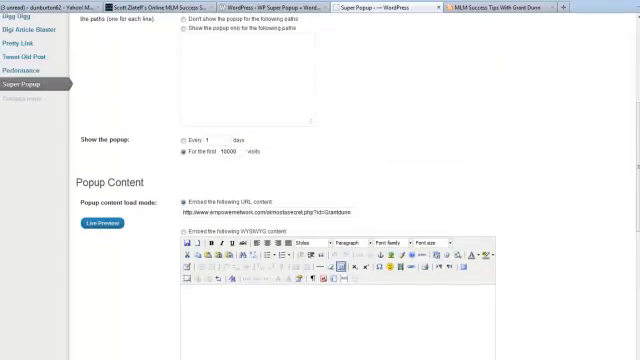
{"action": "scroll", "scroll_direction": "up", "scroll_amount": 3}
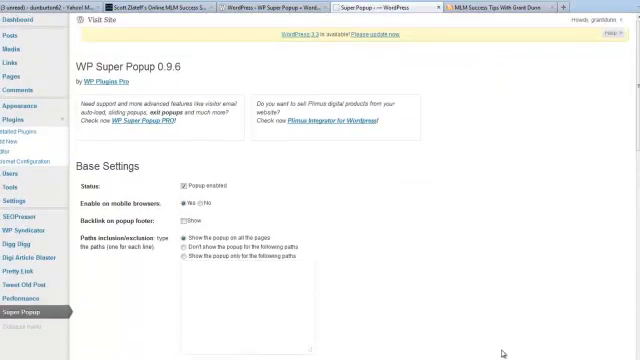
{"action": "mouse_move", "coordinate": [446, 201]}
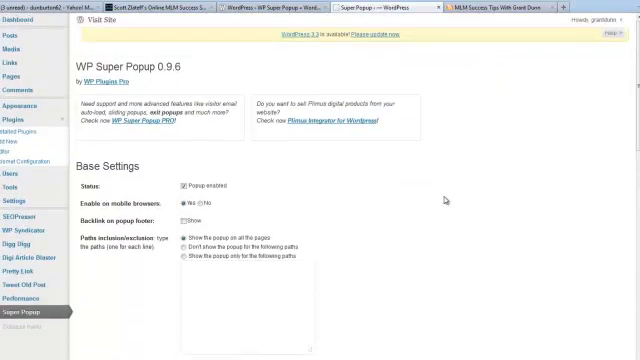